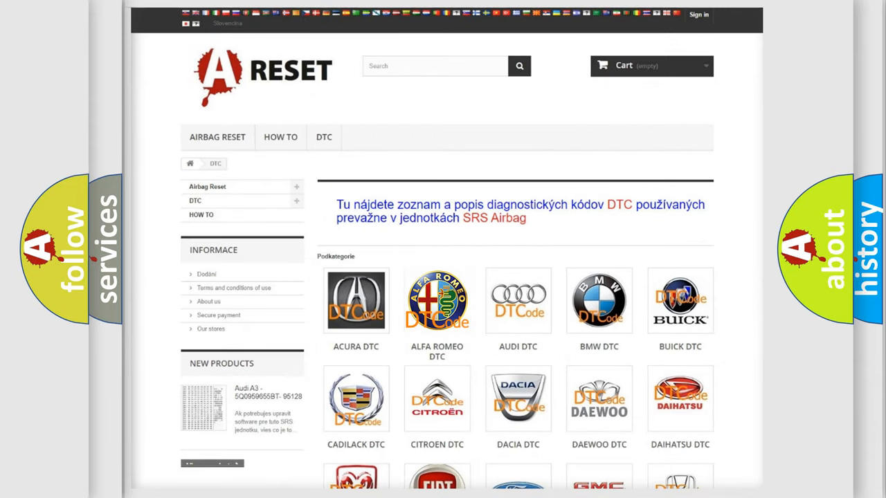
Step: Browse the Alfa Romeo diagnostic code list down toward the P codes
click(438, 300)
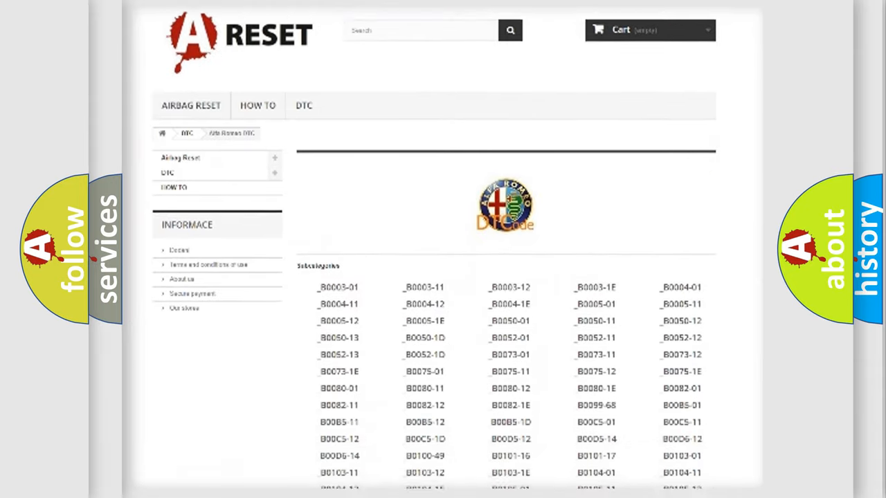
scroll(down, 3)
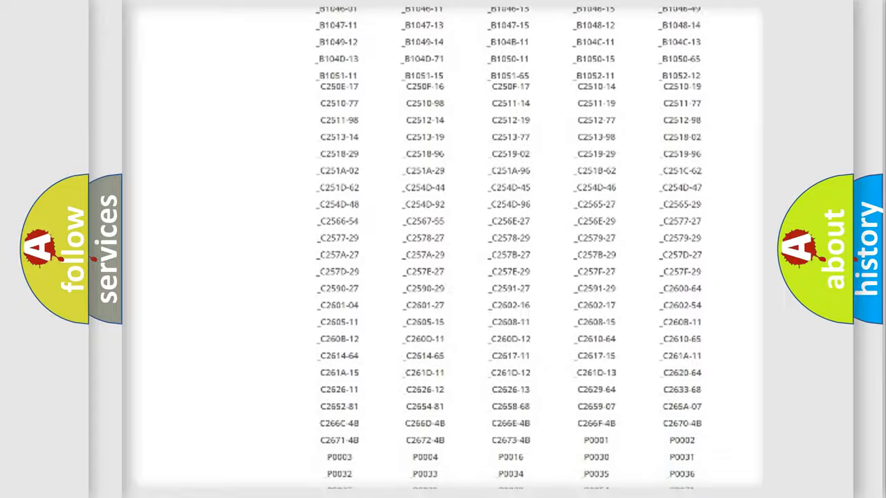